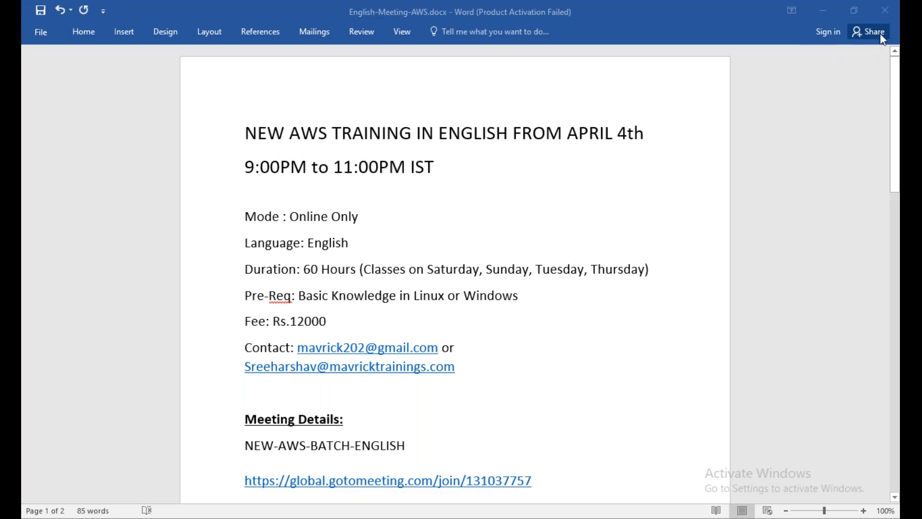
pyautogui.moveTo(631, 189)
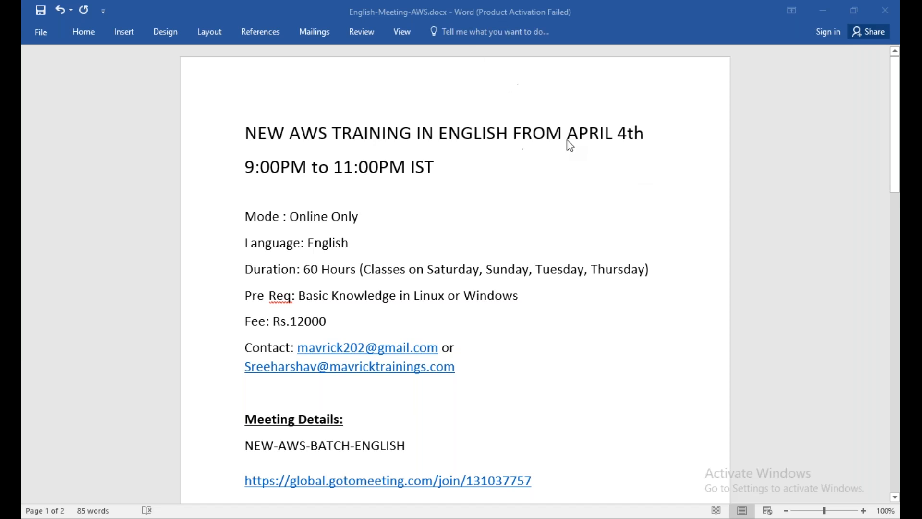
pyautogui.moveTo(254, 182)
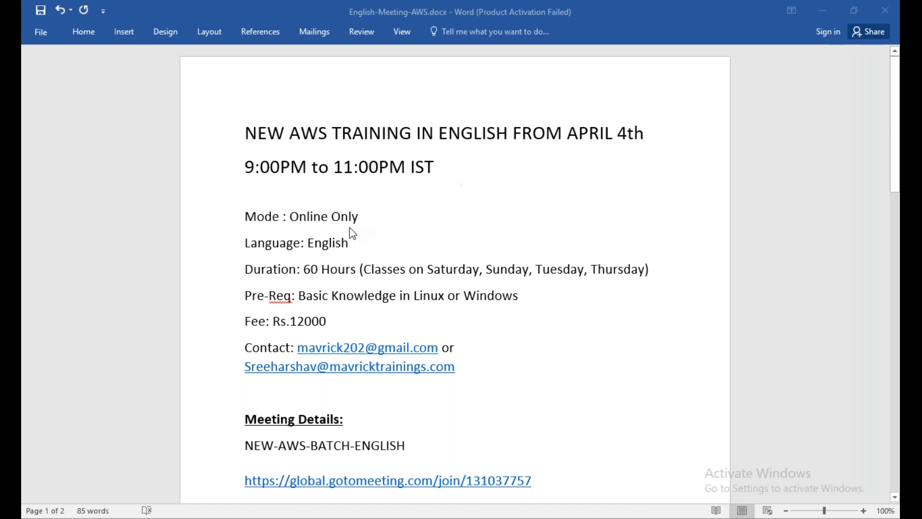
pyautogui.moveTo(341, 236)
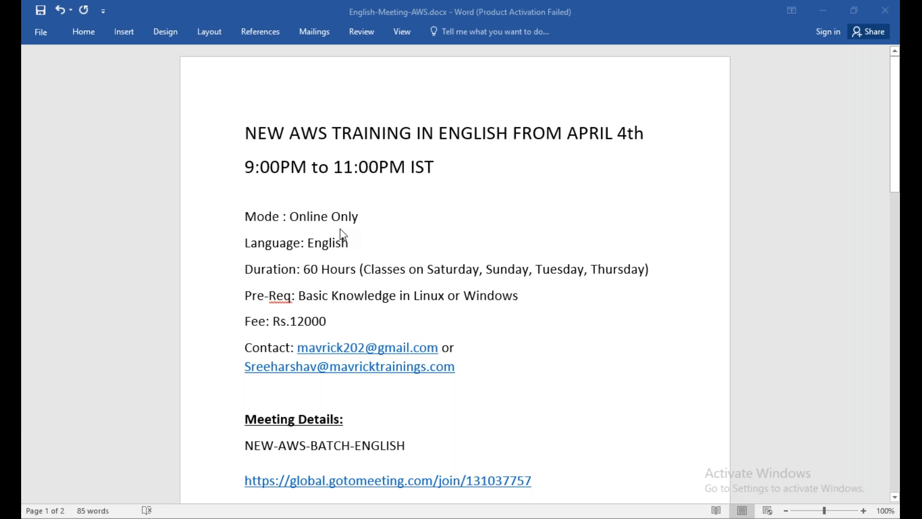
# - Scroll the Word announcement past Meeting Details to the dial-in phone number and access code
pyautogui.scroll(-3)
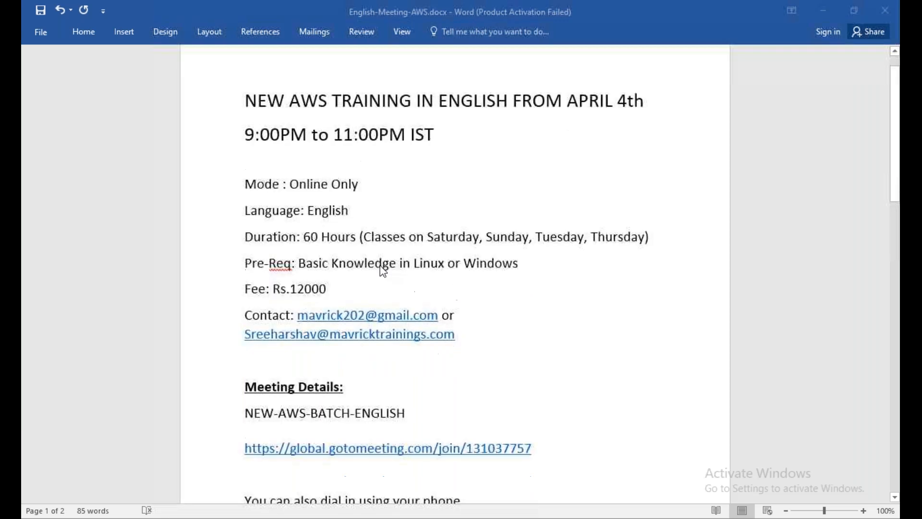
pyautogui.scroll(-3)
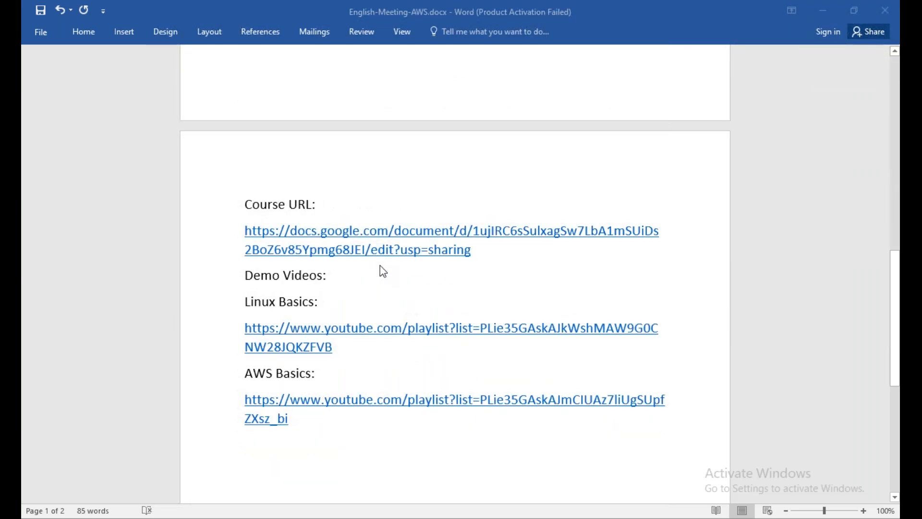
pyautogui.moveTo(272, 316)
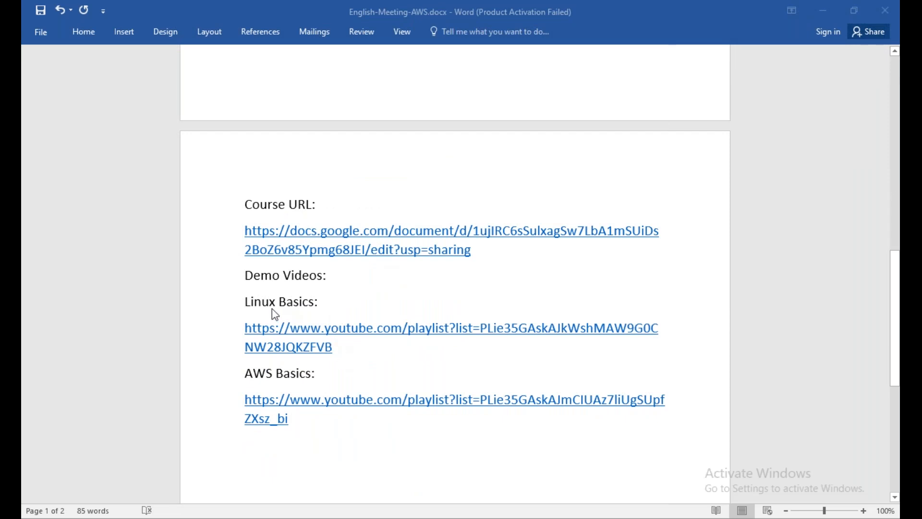
pyautogui.moveTo(276, 383)
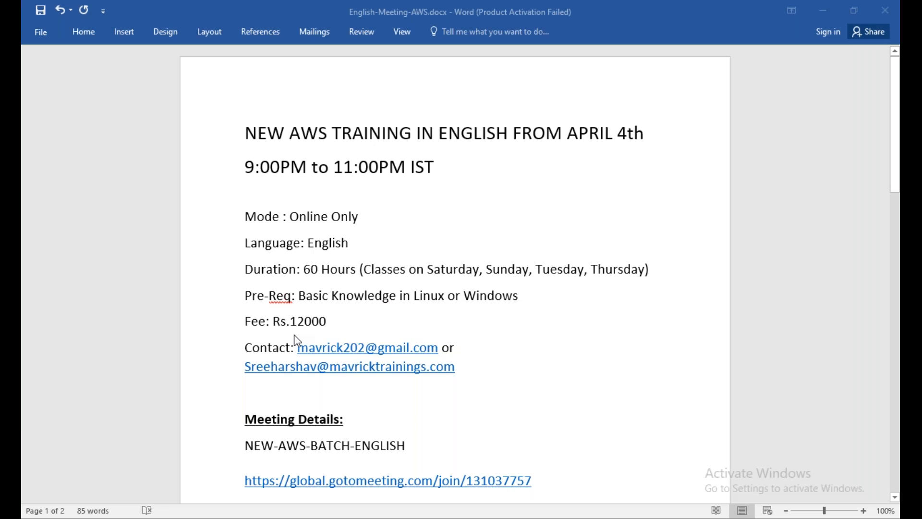
pyautogui.scroll(-3)
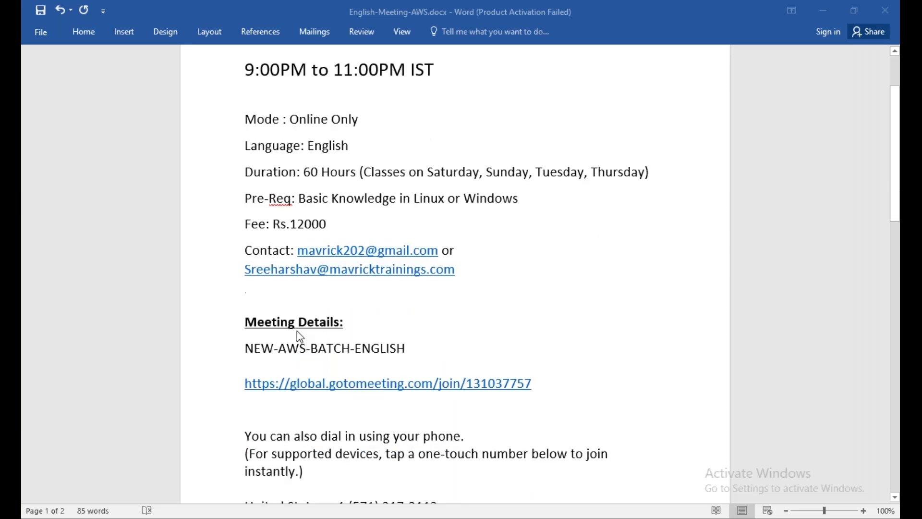
pyautogui.scroll(-3)
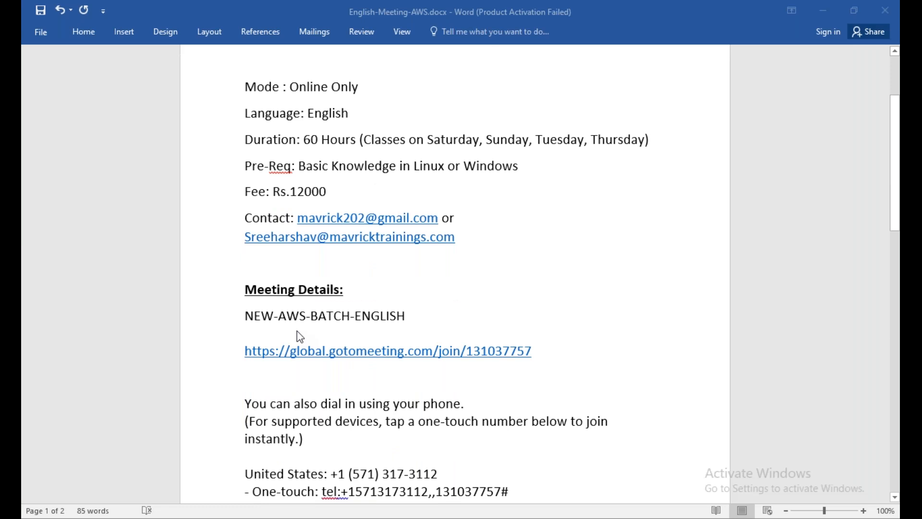
pyautogui.scroll(-3)
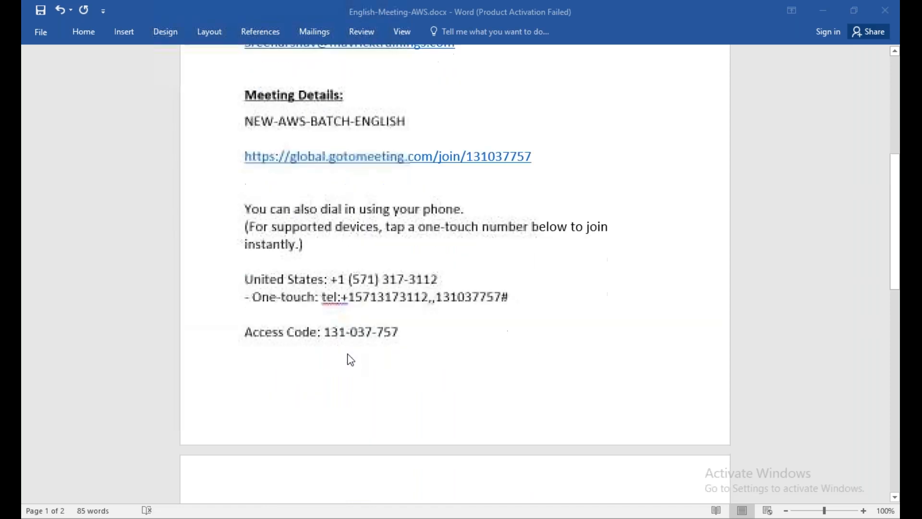
pyautogui.moveTo(377, 377)
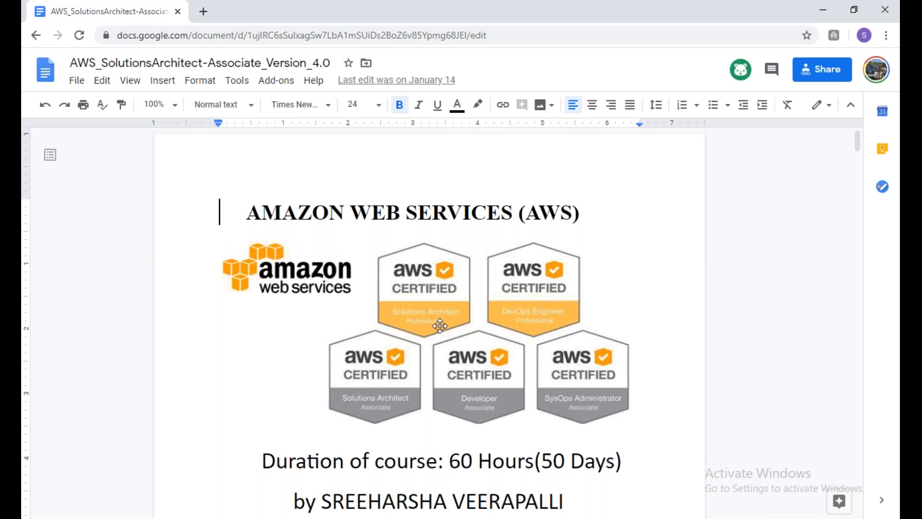
# - Scroll through the AWS Solutions Architect Version 4.0 curriculum modules in the Google Doc
pyautogui.scroll(-3)
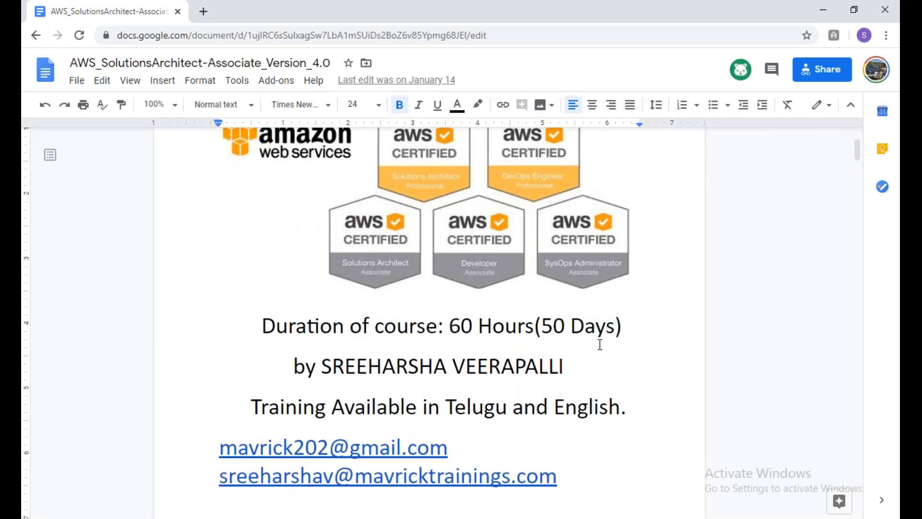
pyautogui.moveTo(594, 343)
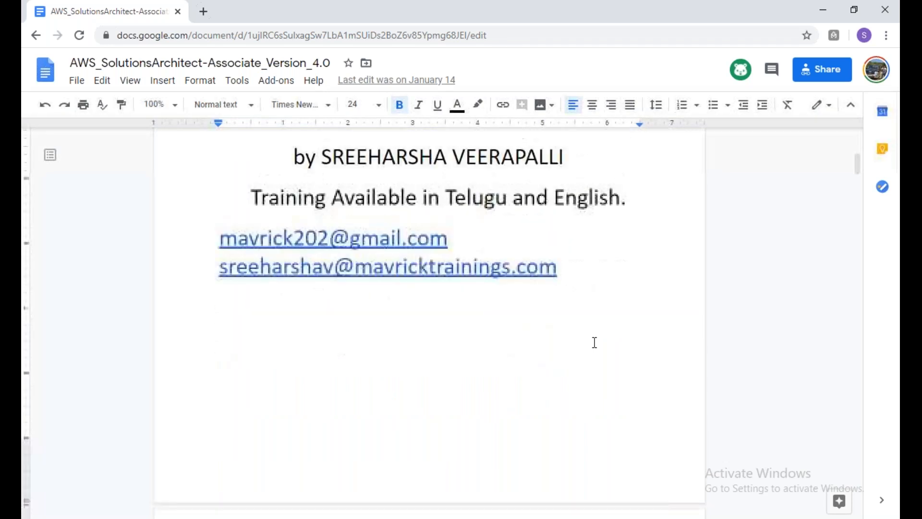
pyautogui.scroll(-3)
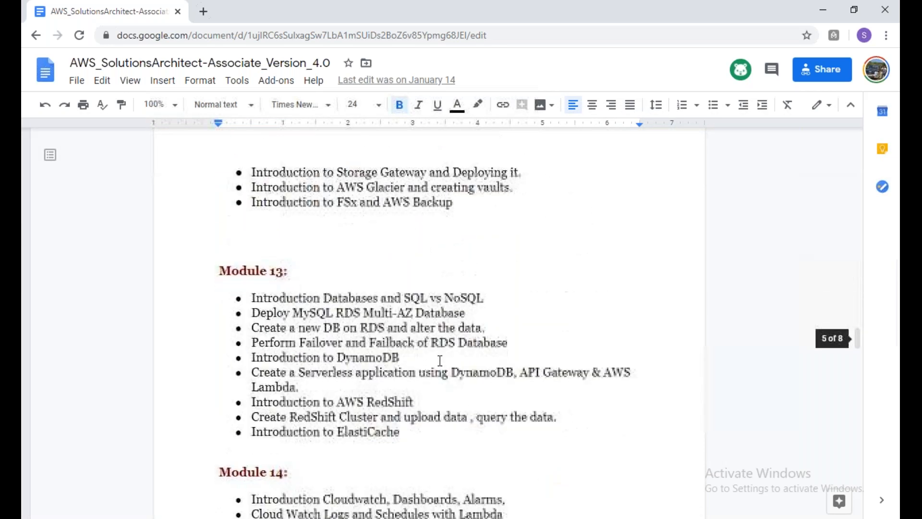
pyautogui.scroll(-3)
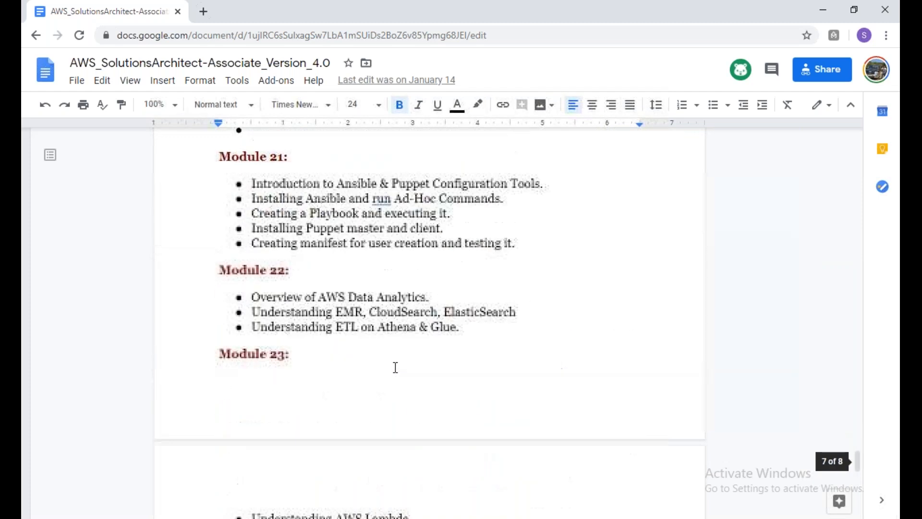
pyautogui.scroll(3)
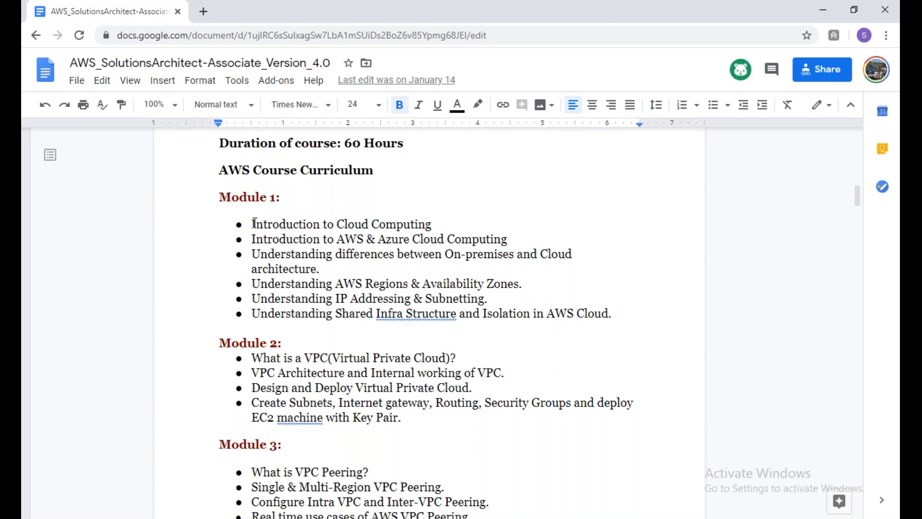
pyautogui.moveTo(252, 224); pyautogui.dragTo(431, 224)
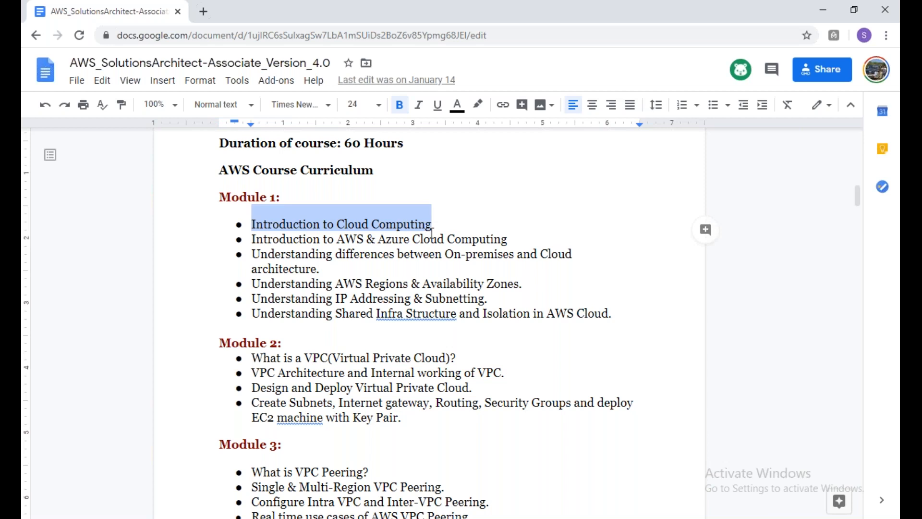
pyautogui.moveTo(431, 224); pyautogui.dragTo(612, 313)
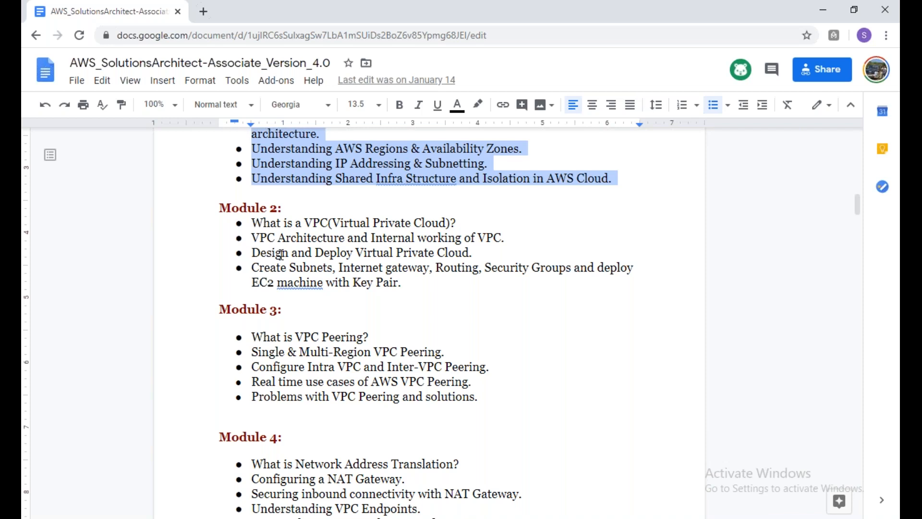
pyautogui.scroll(-3)
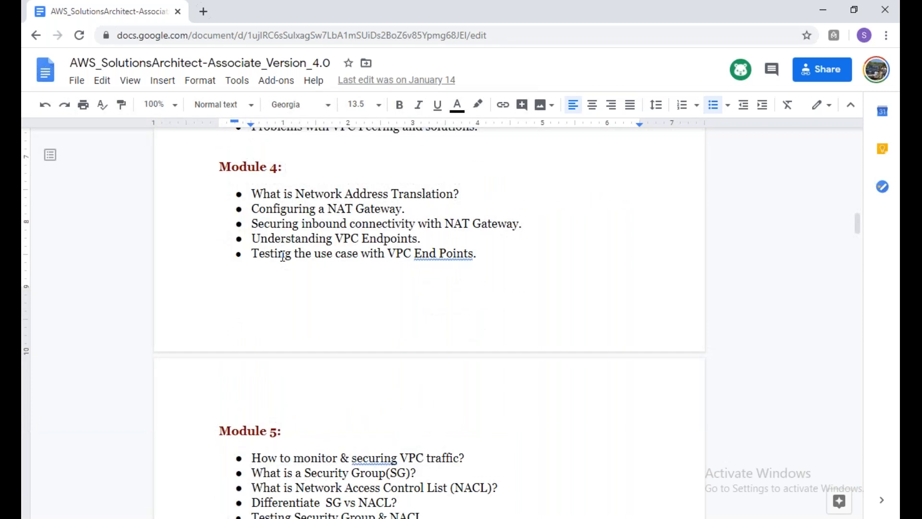
pyautogui.moveTo(322, 209)
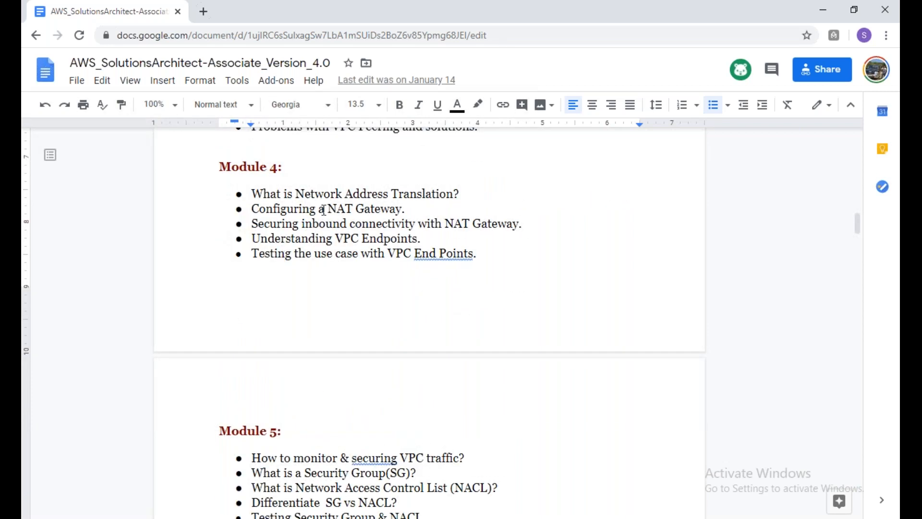
pyautogui.moveTo(490, 265)
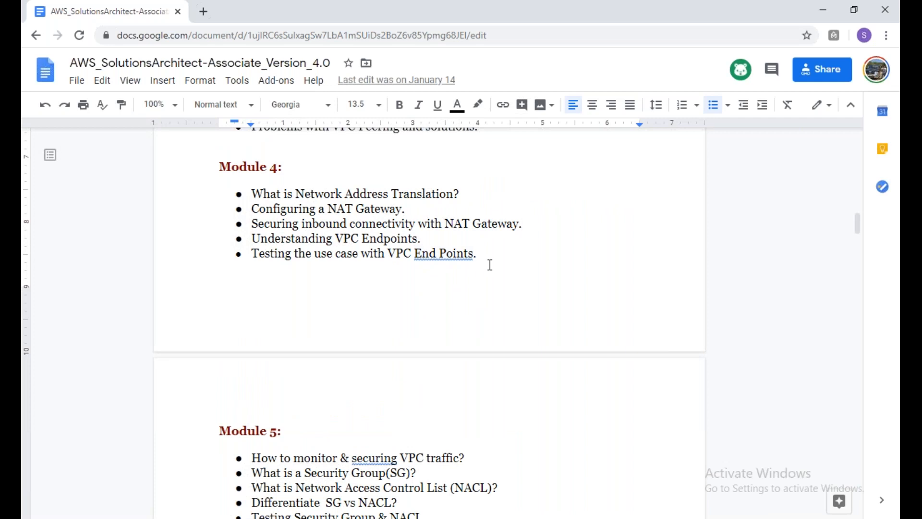
pyautogui.moveTo(251, 194); pyautogui.dragTo(477, 265)
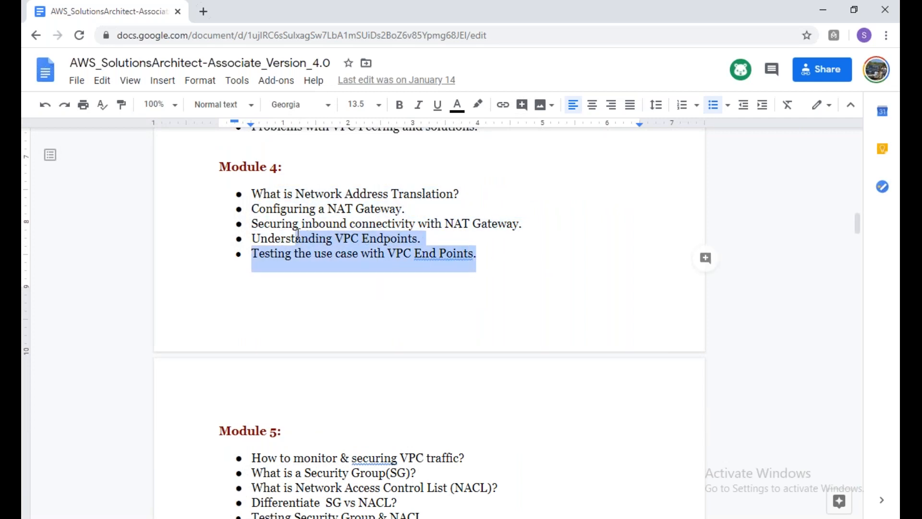
pyautogui.scroll(-3)
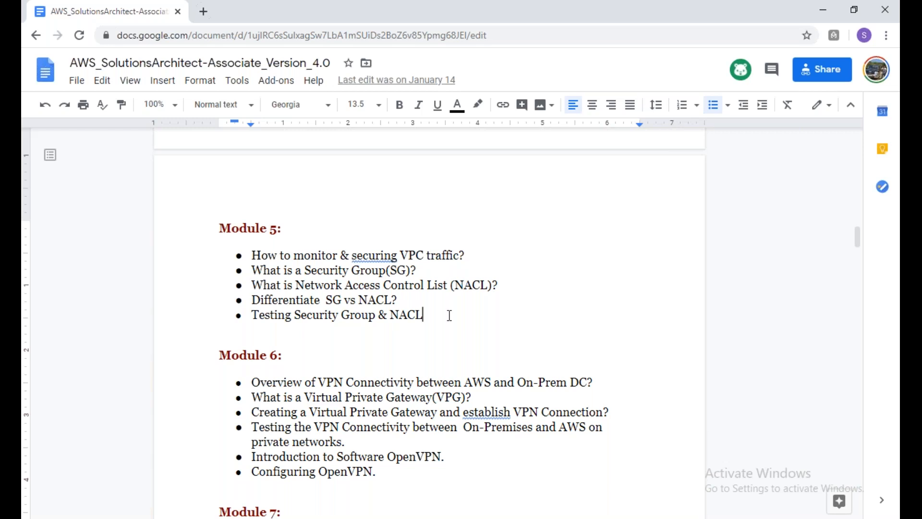
pyautogui.scroll(-3)
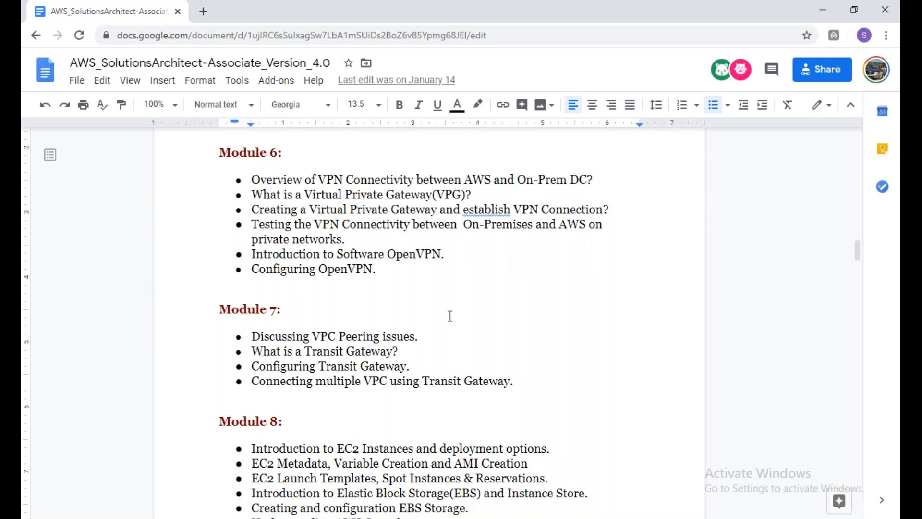
pyautogui.scroll(-3)
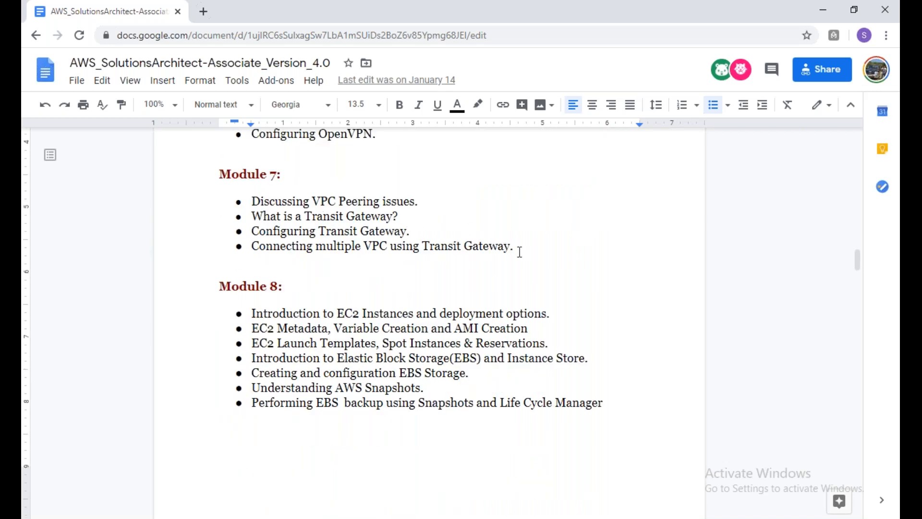
pyautogui.moveTo(251, 201); pyautogui.dragTo(513, 246)
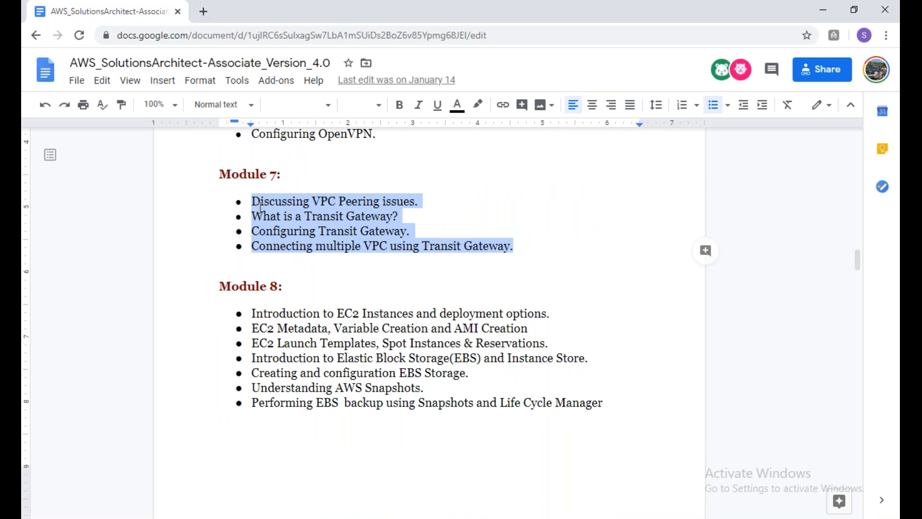
pyautogui.moveTo(327, 373)
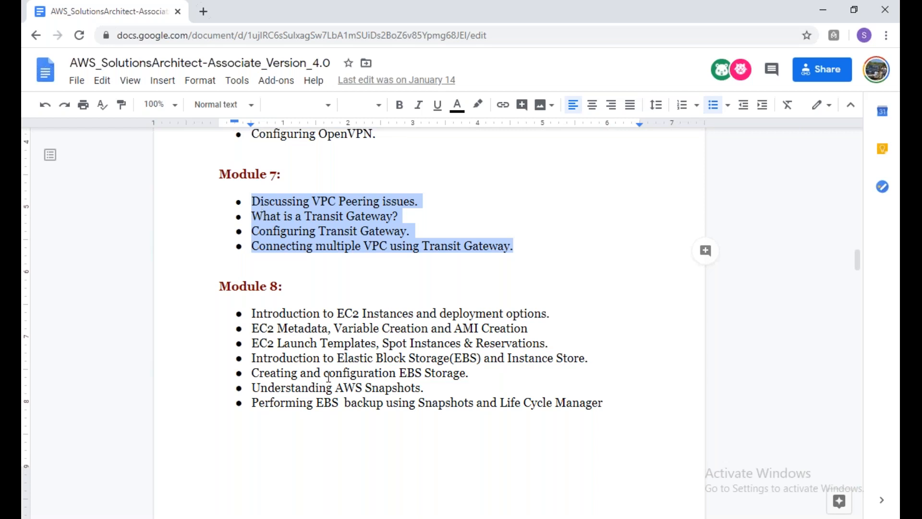
pyautogui.scroll(-3)
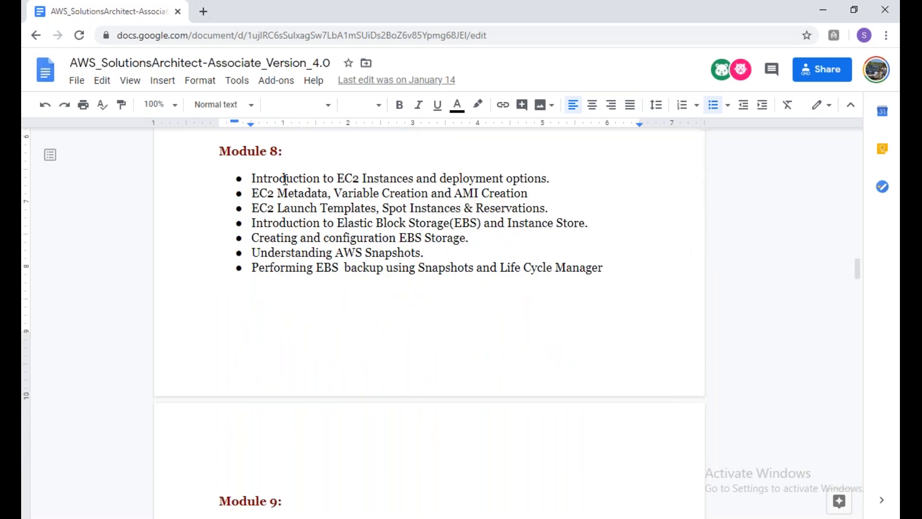
pyautogui.moveTo(251, 193); pyautogui.dragTo(603, 268)
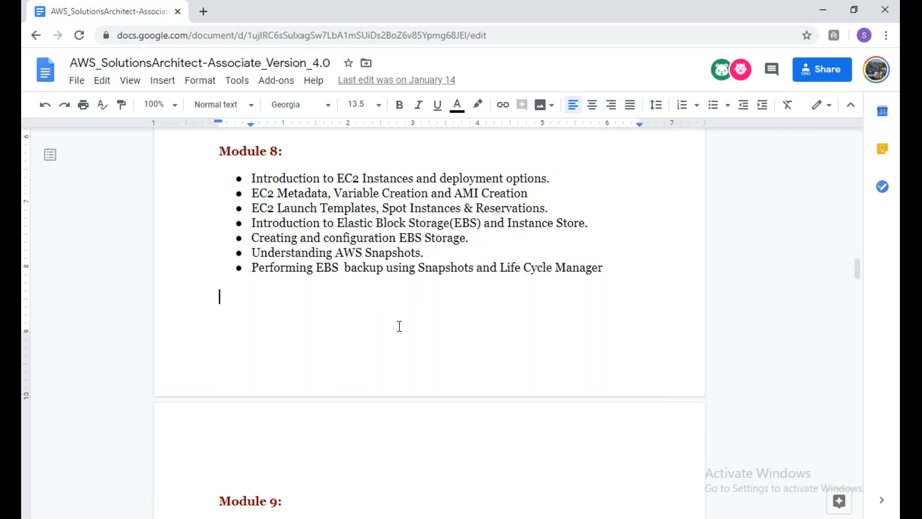
pyautogui.moveTo(614, 269)
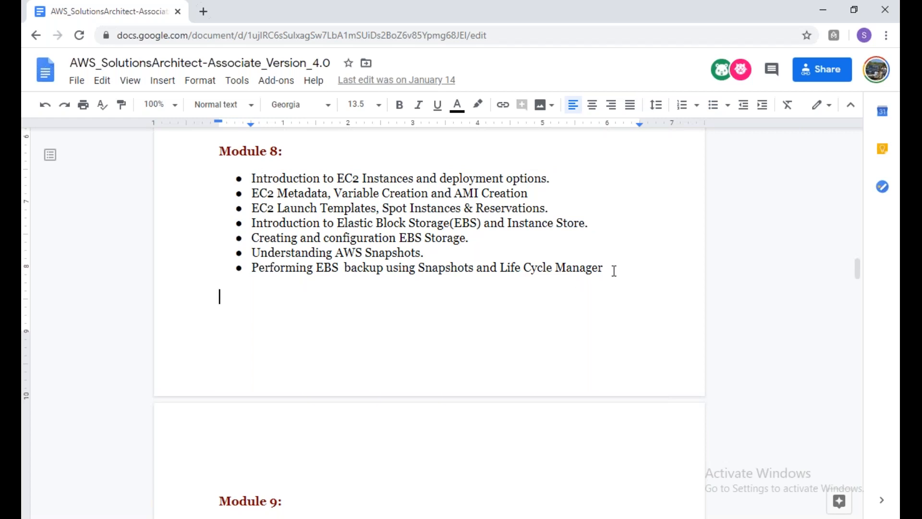
pyautogui.moveTo(252, 178); pyautogui.dragTo(603, 268)
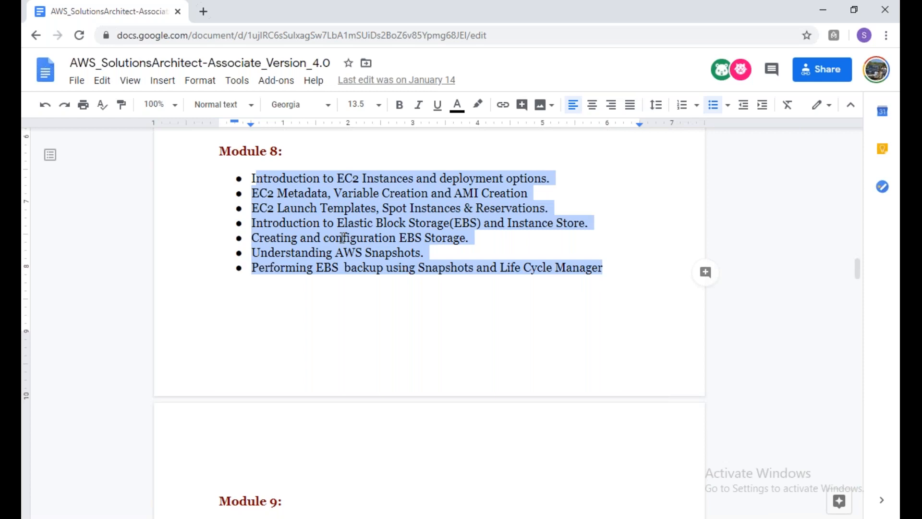
pyautogui.scroll(-3)
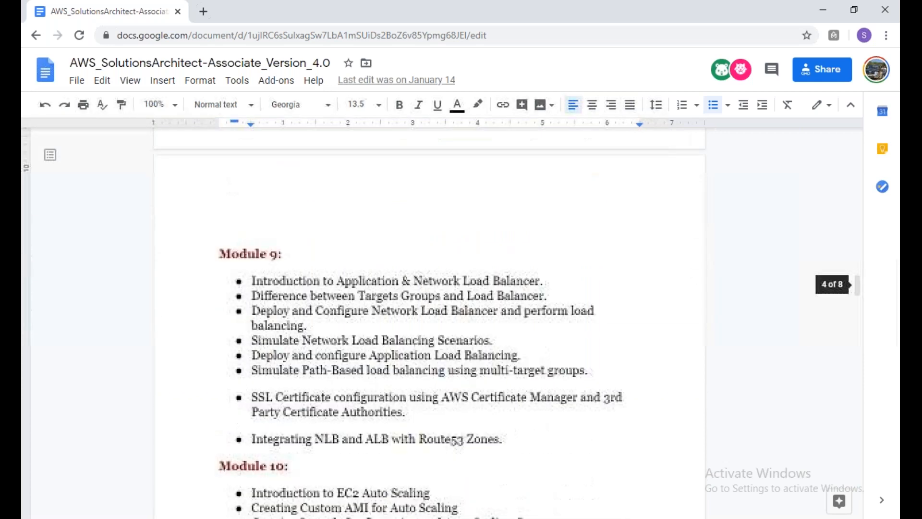
pyautogui.scroll(-3)
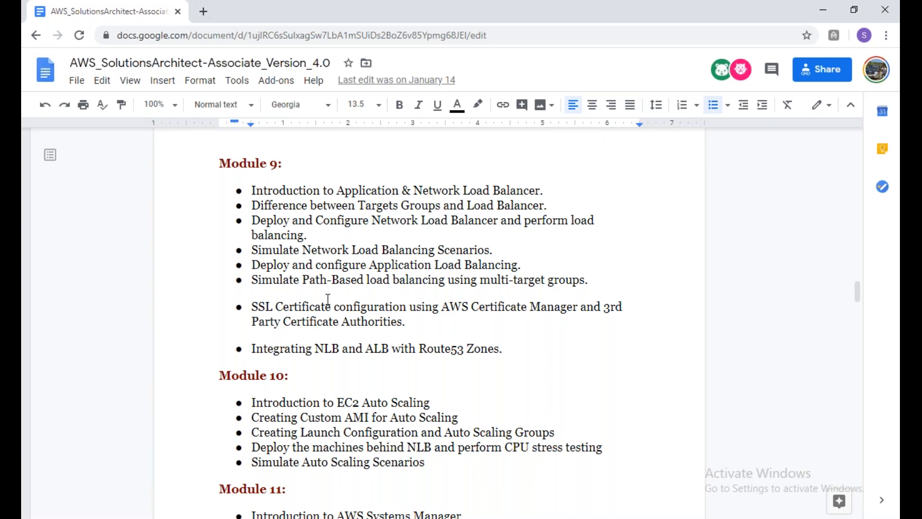
pyautogui.moveTo(251, 306); pyautogui.dragTo(406, 322)
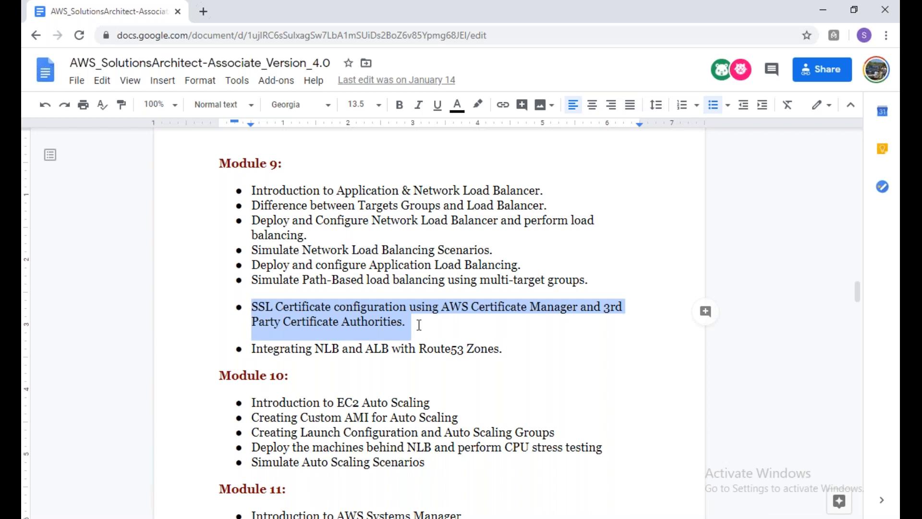
pyautogui.click(405, 322)
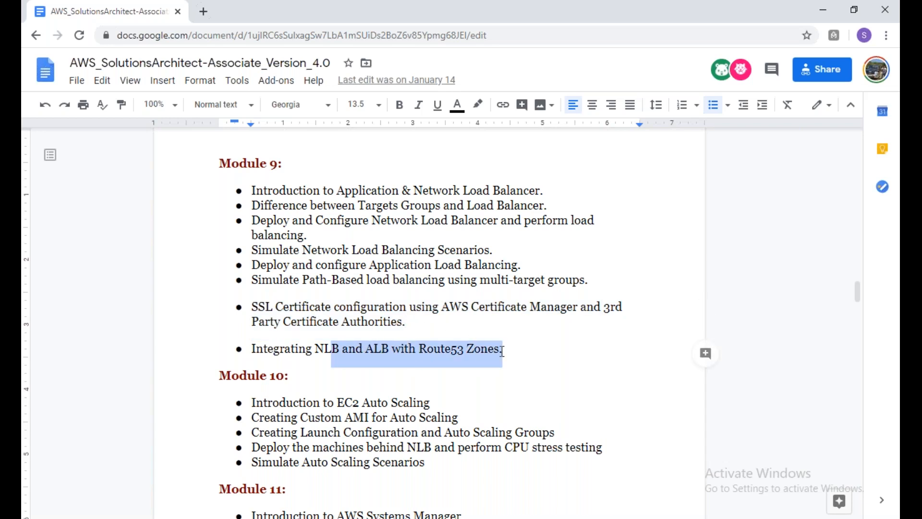
pyautogui.scroll(-3)
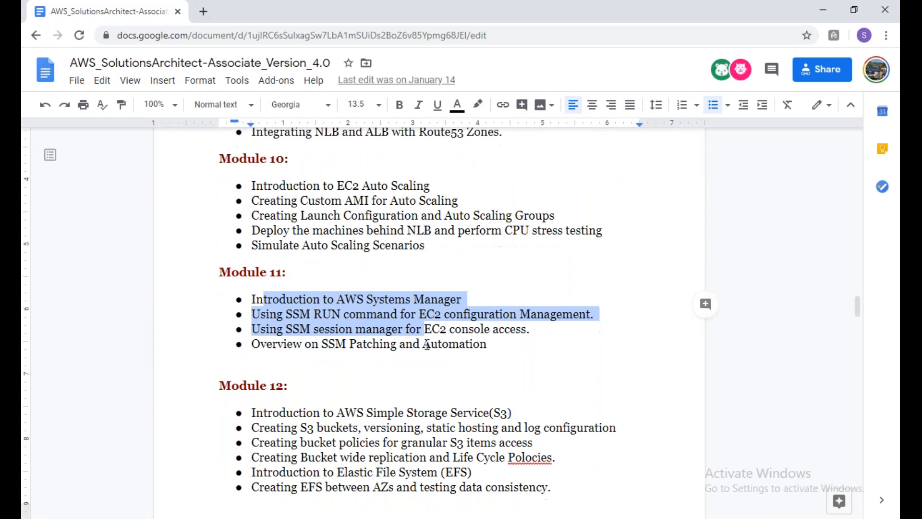
# - Scroll to Module 13 and highlight the ElastiCache part of its last topic
pyautogui.scroll(-3)
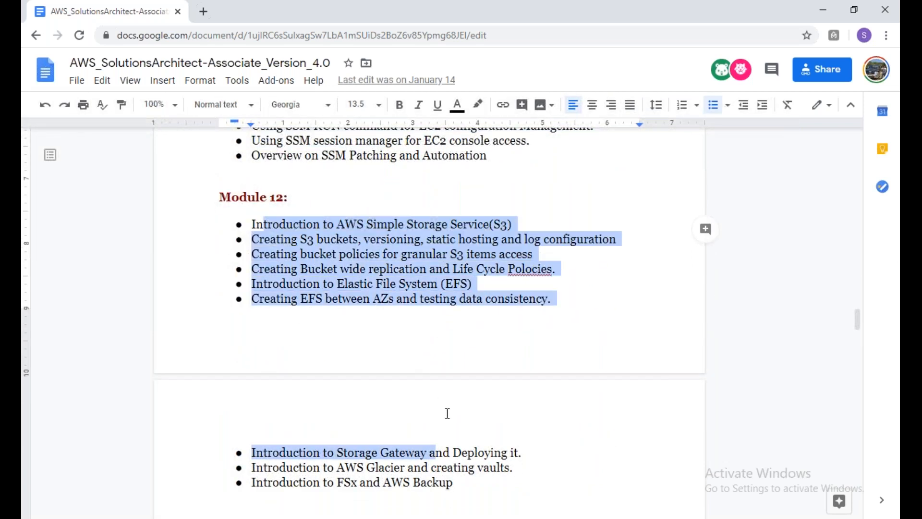
pyautogui.scroll(-3)
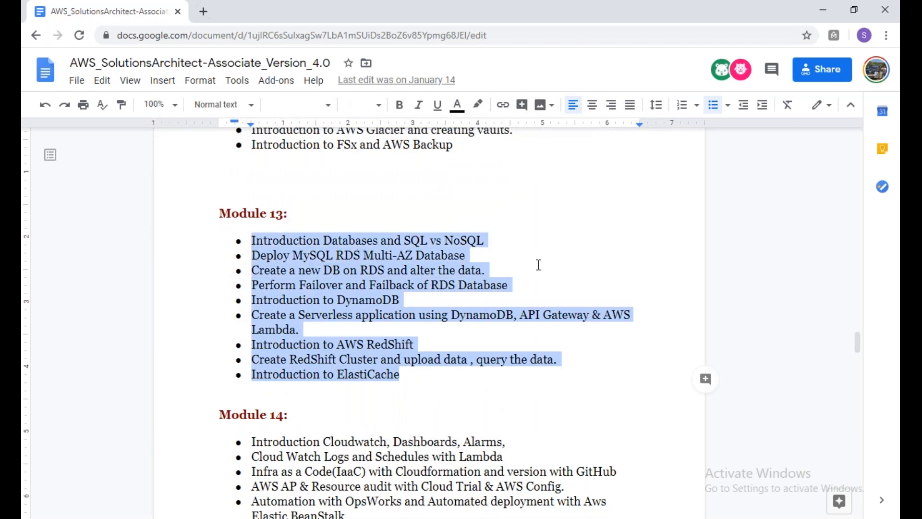
pyautogui.click(402, 344)
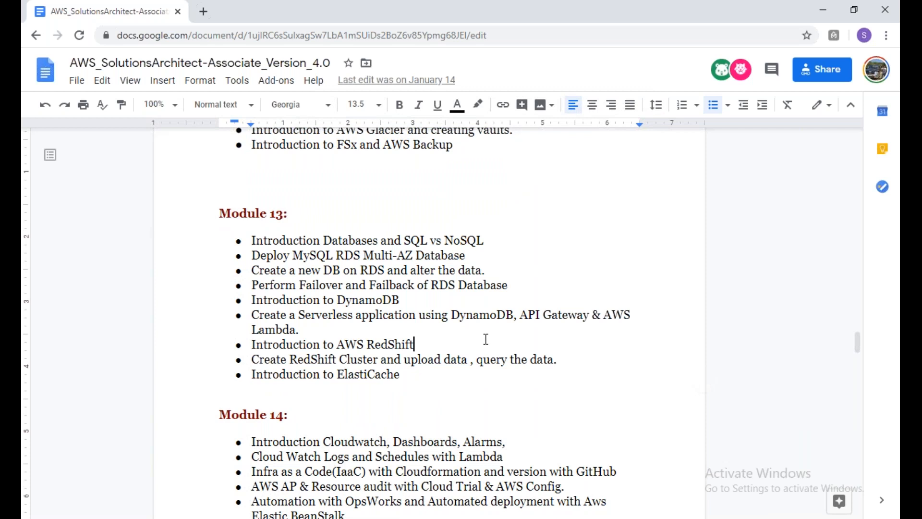
pyautogui.moveTo(320, 374); pyautogui.dragTo(398, 374)
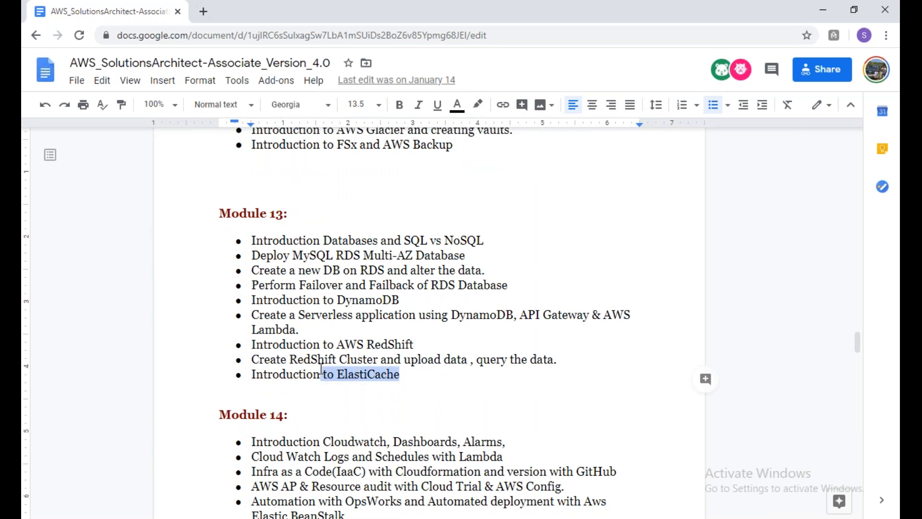
# - Highlight all the Module 14 topics and scroll down to Module 15 on IAM
pyautogui.scroll(-3)
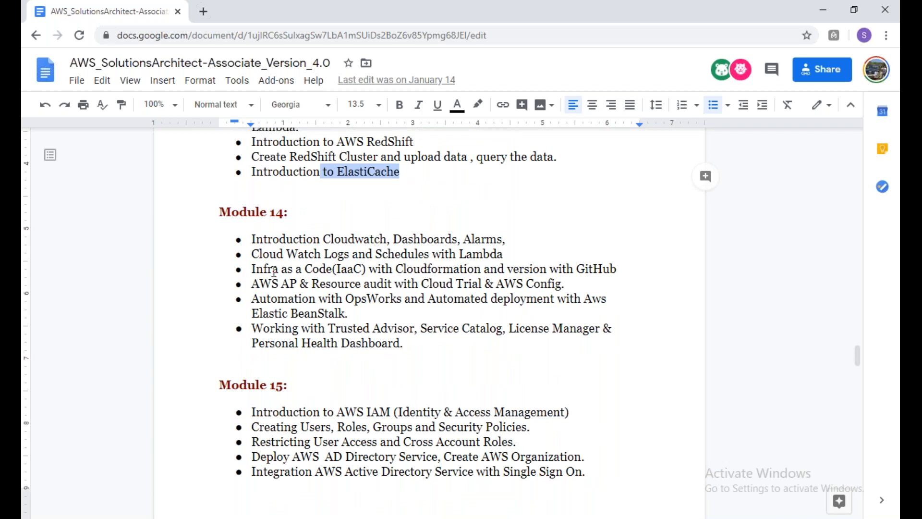
pyautogui.moveTo(412, 360)
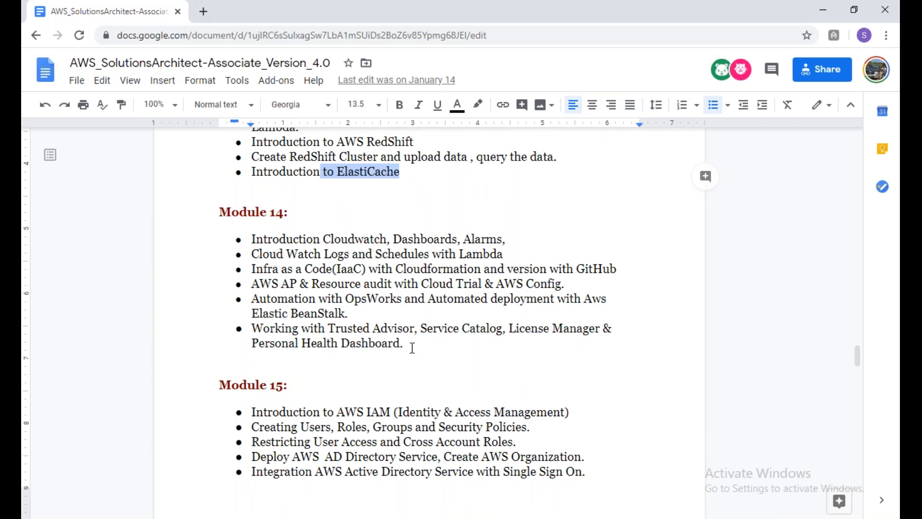
pyautogui.moveTo(251, 239); pyautogui.dragTo(403, 343)
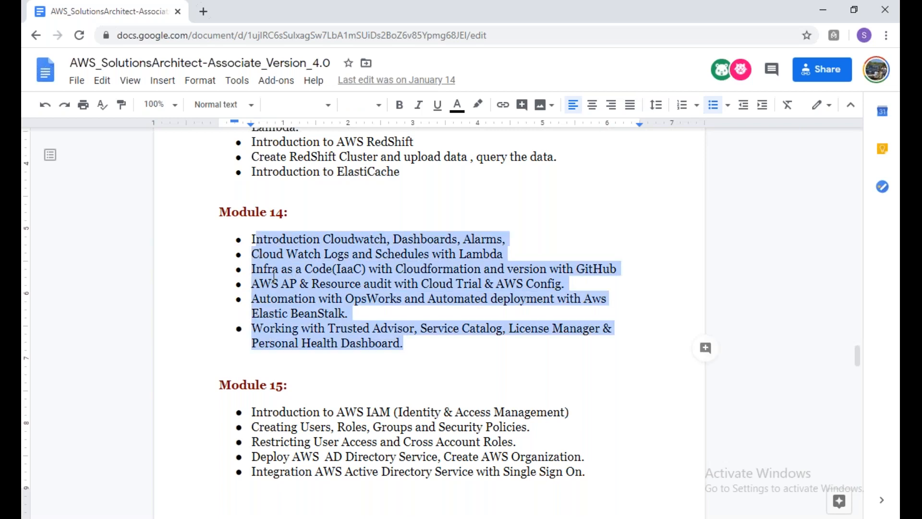
pyautogui.scroll(-3)
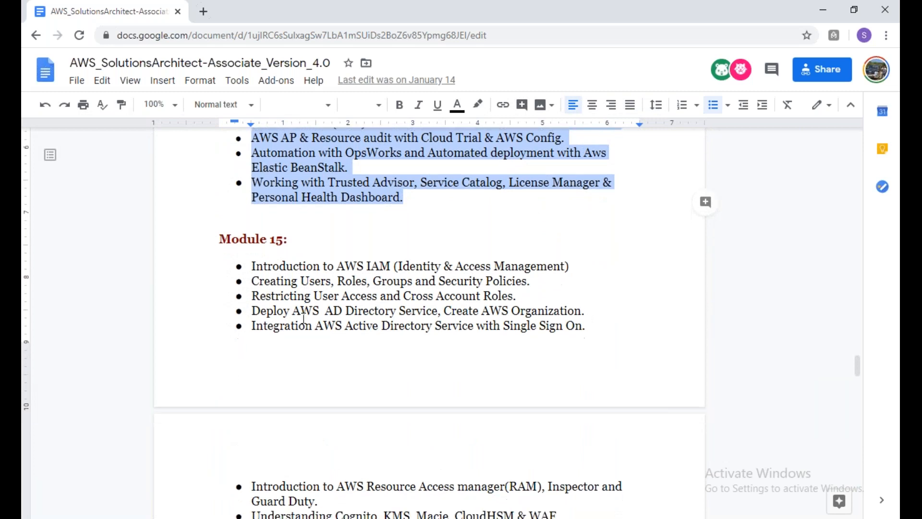
pyautogui.scroll(-3)
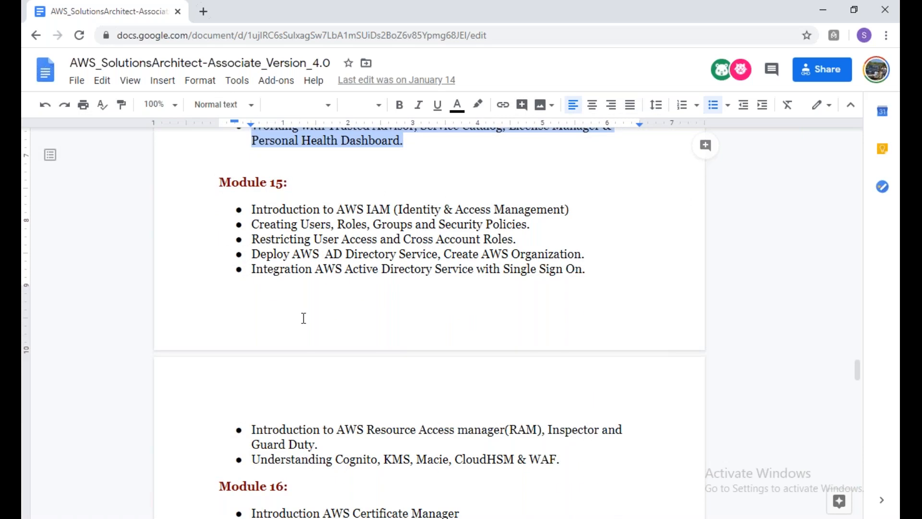
pyautogui.moveTo(307, 313)
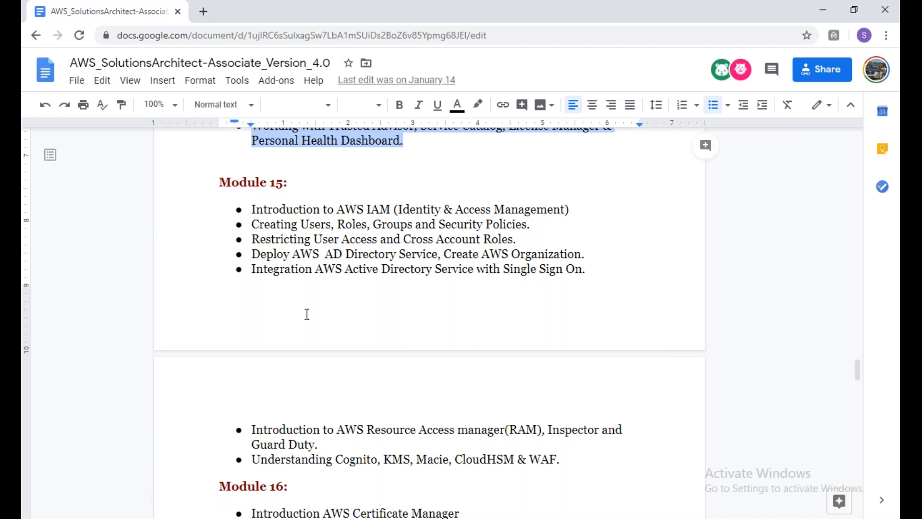
pyautogui.moveTo(310, 312)
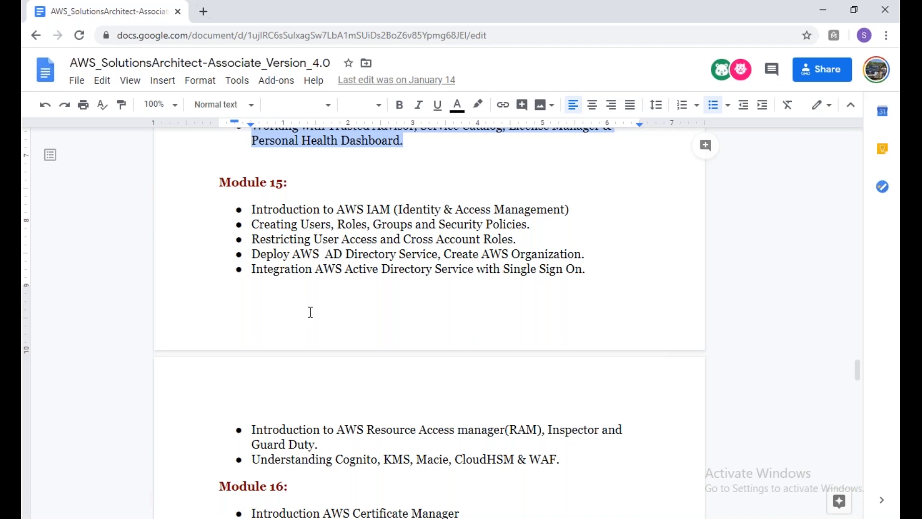
pyautogui.moveTo(334, 362)
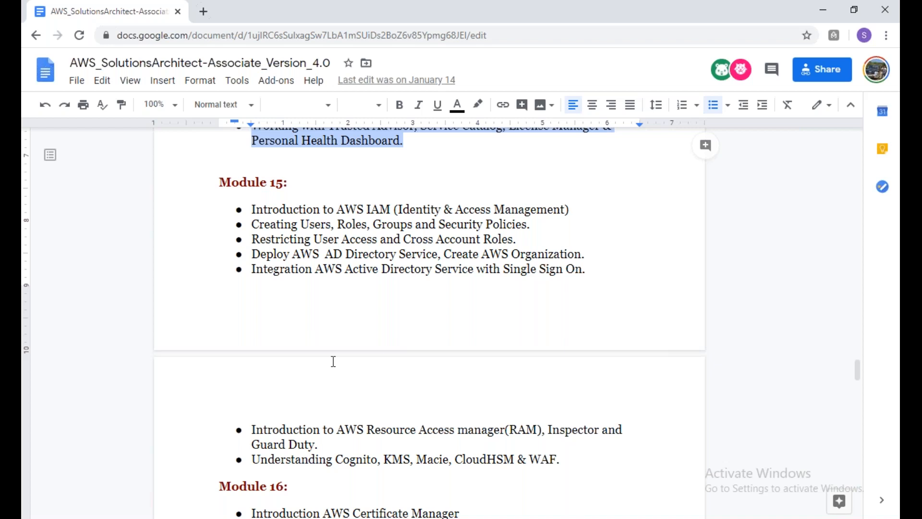
# - Highlight the last four Module 16 topics and scroll down to Module 17
pyautogui.scroll(-3)
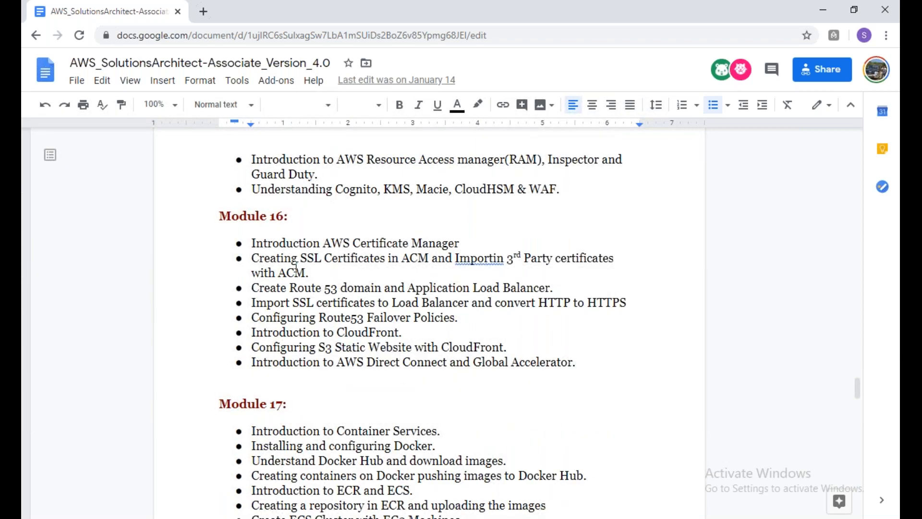
pyautogui.moveTo(364, 243); pyautogui.dragTo(459, 243)
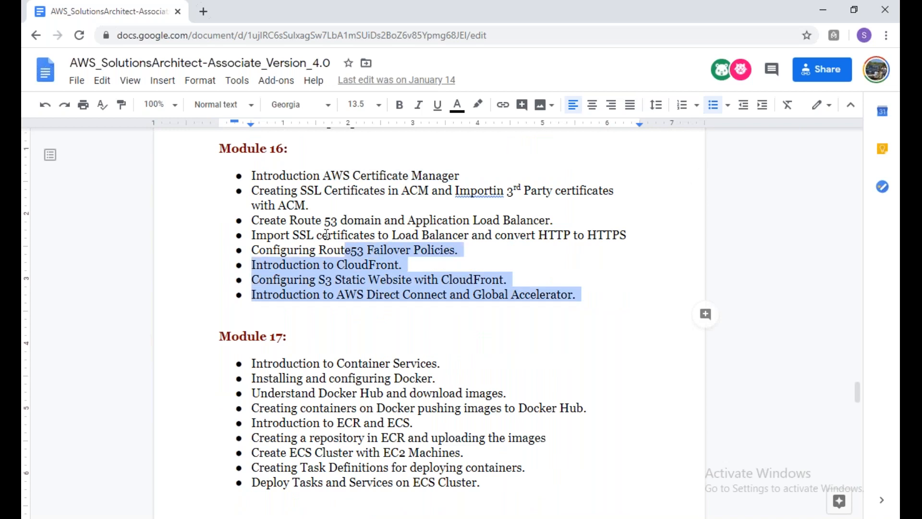
pyautogui.scroll(-3)
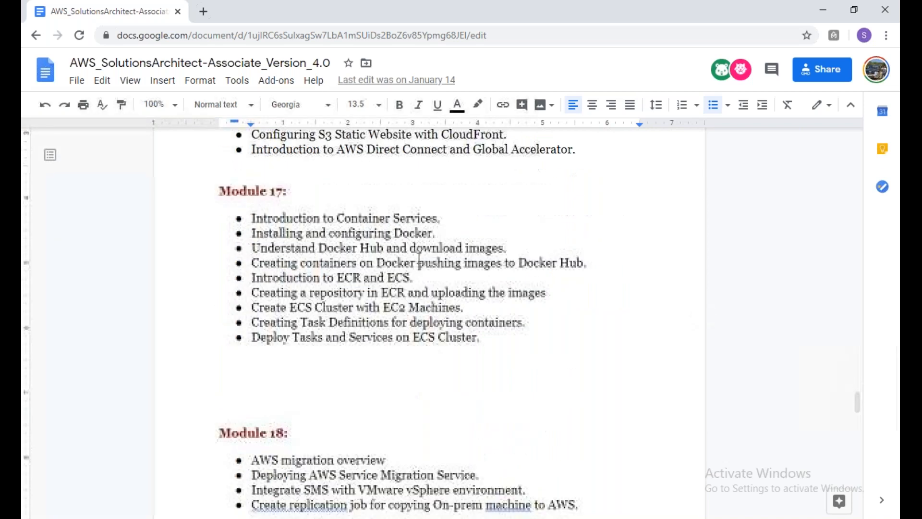
pyautogui.scroll(-3)
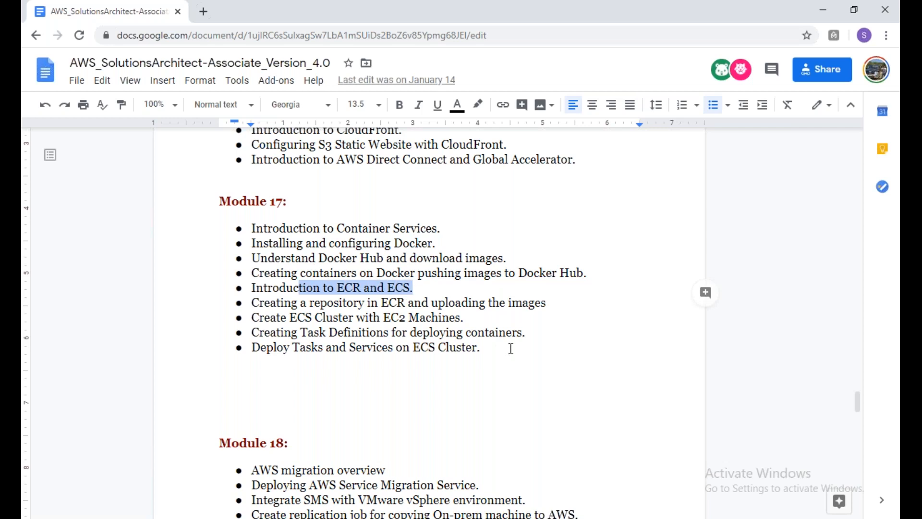
# - Highlight most of the Module 17 topics, then scroll to Module 18's migration topics
pyautogui.click(481, 348)
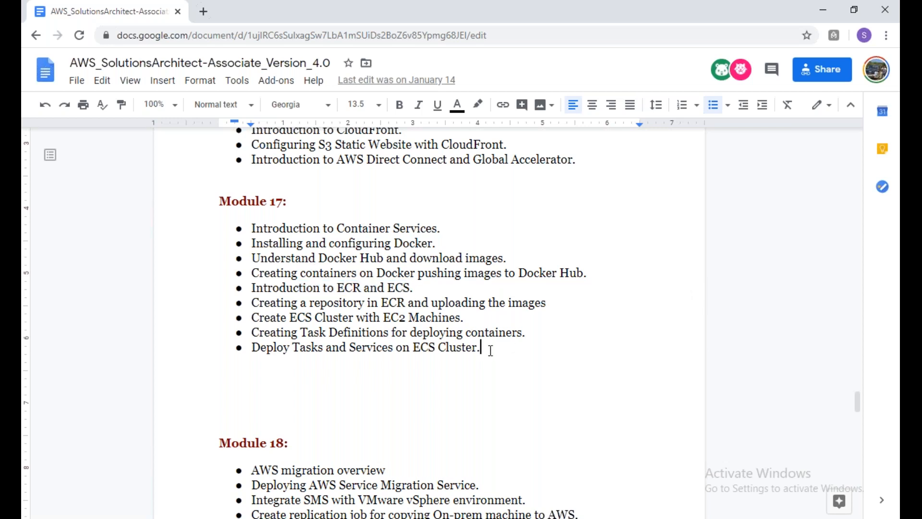
pyautogui.moveTo(251, 243); pyautogui.dragTo(480, 347)
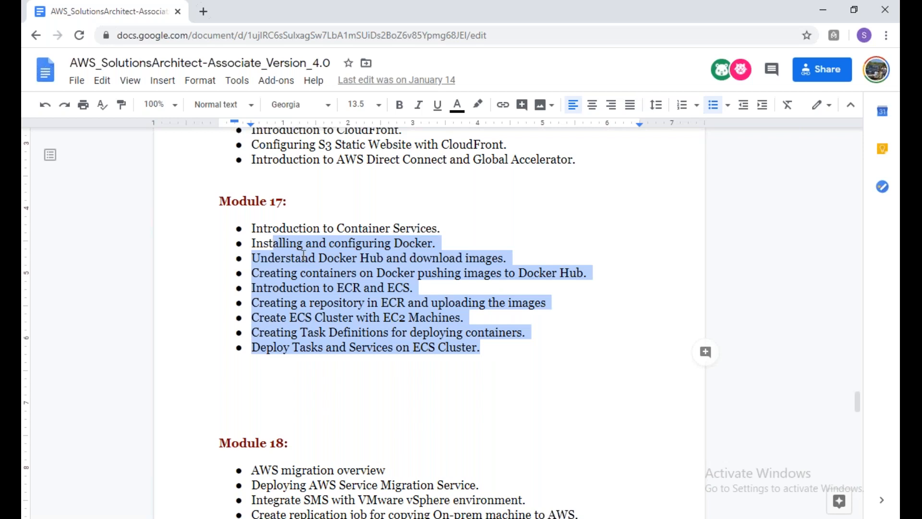
pyautogui.scroll(-3)
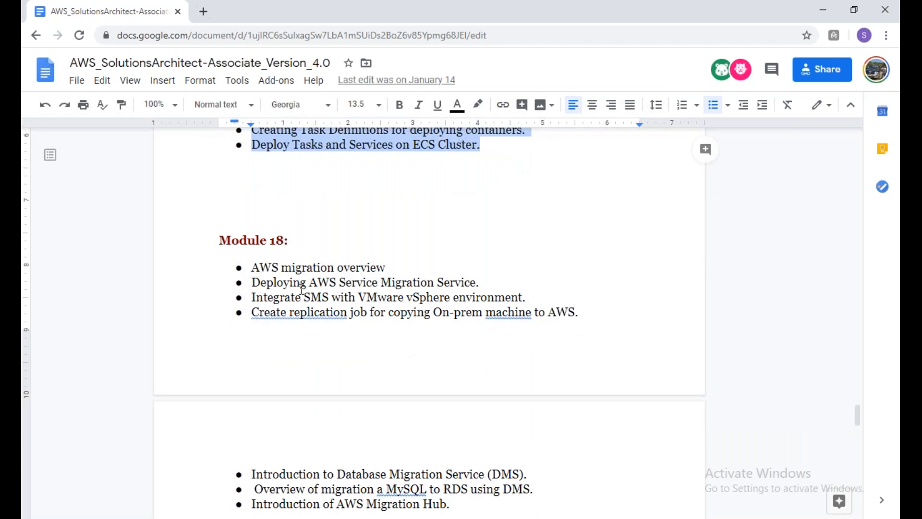
pyautogui.scroll(-3)
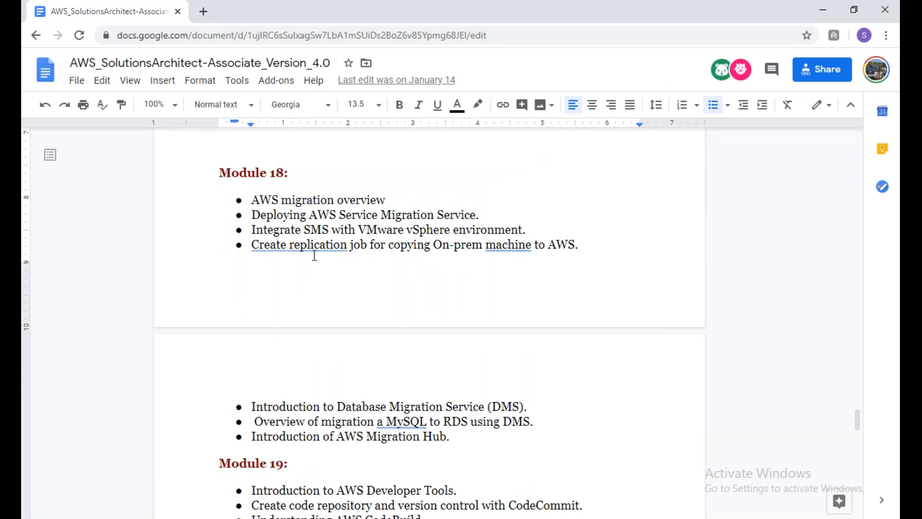
pyautogui.moveTo(307, 262)
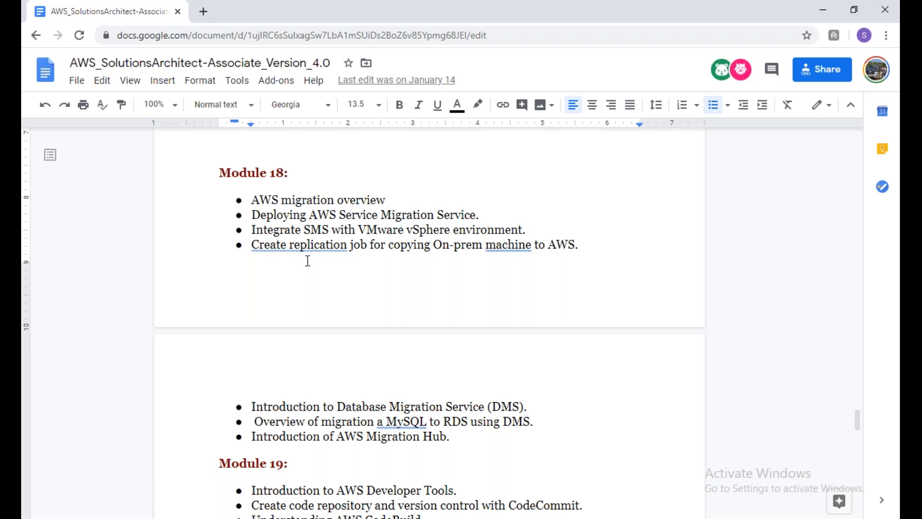
pyautogui.moveTo(306, 264)
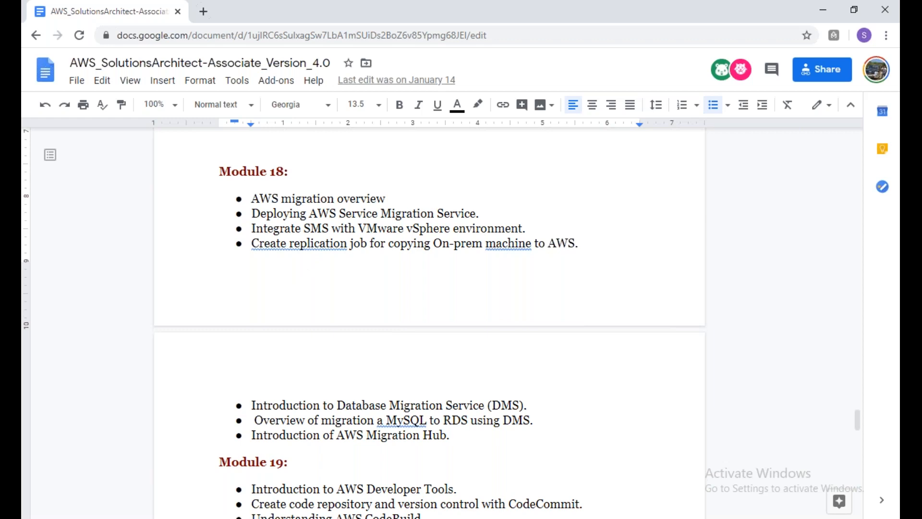
# - Scroll past Modules 19 and 20, highlight all Module 21 topics, and continue to Module 22
pyautogui.scroll(-3)
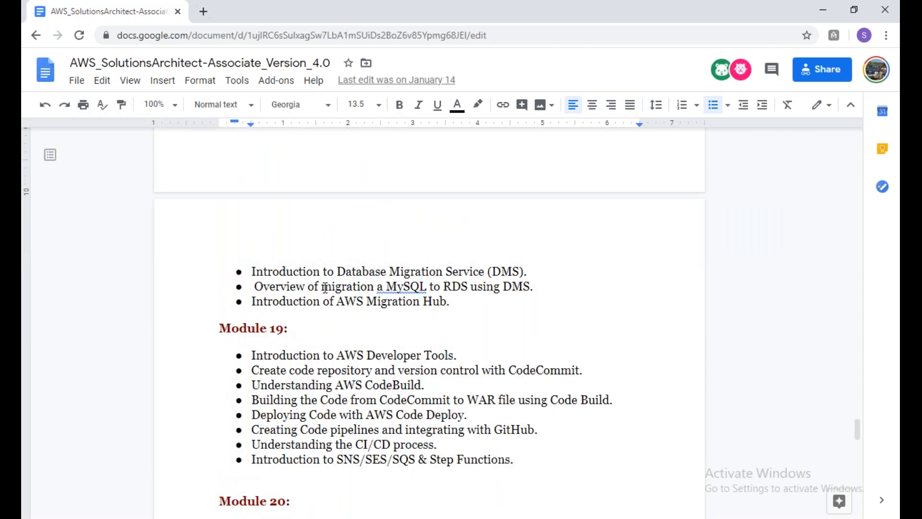
pyautogui.scroll(-3)
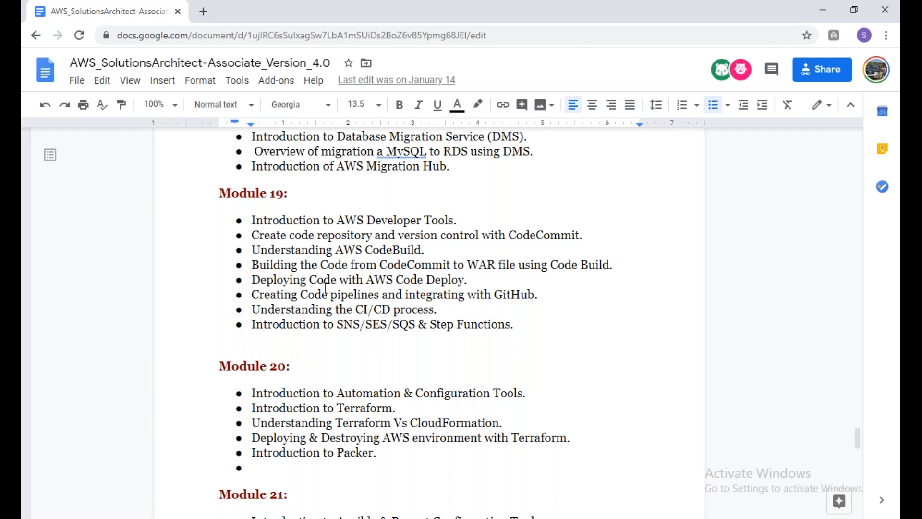
pyautogui.scroll(-3)
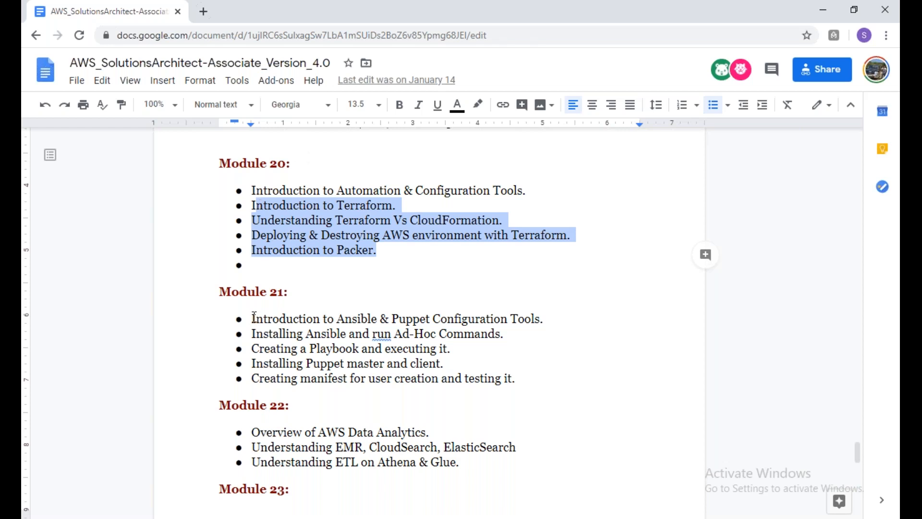
pyautogui.moveTo(251, 318); pyautogui.dragTo(516, 378)
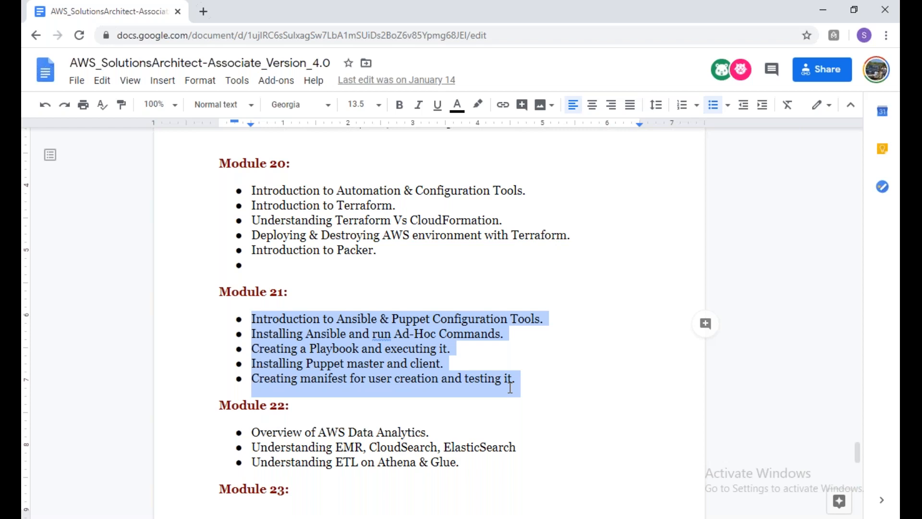
pyautogui.scroll(-3)
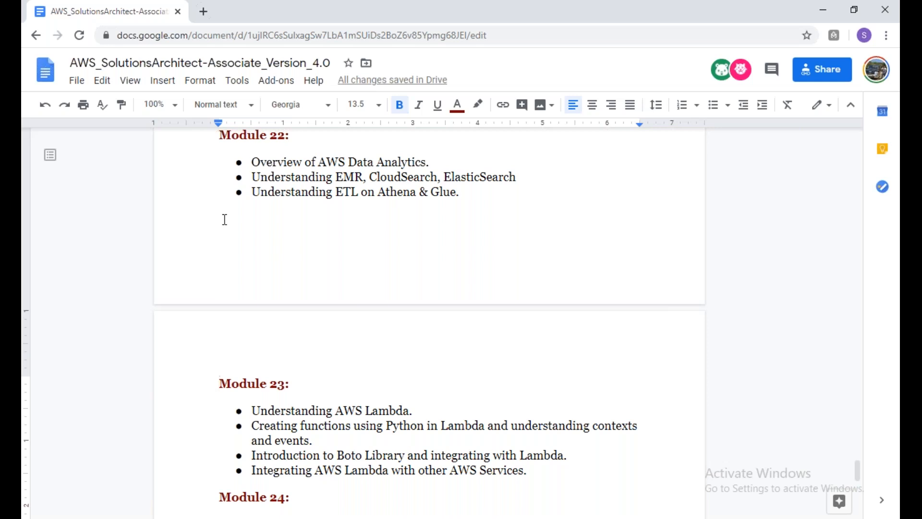
# - Return to the document's start with the AWS title, certification badges and course duration
pyautogui.scroll(-3)
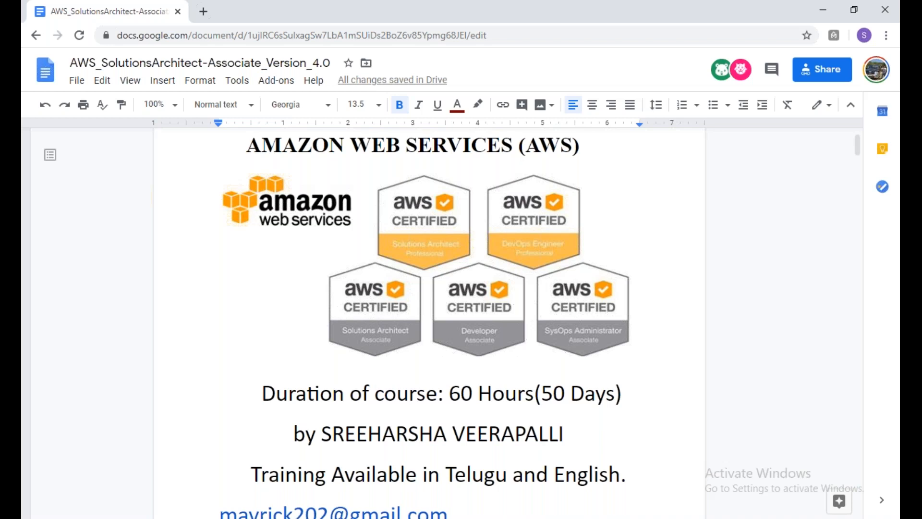
pyautogui.moveTo(697, 9)
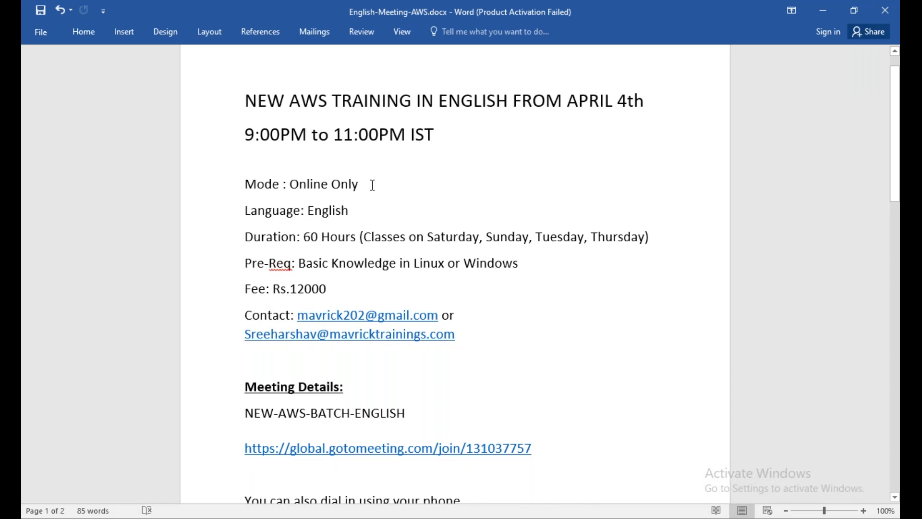
pyautogui.moveTo(476, 242)
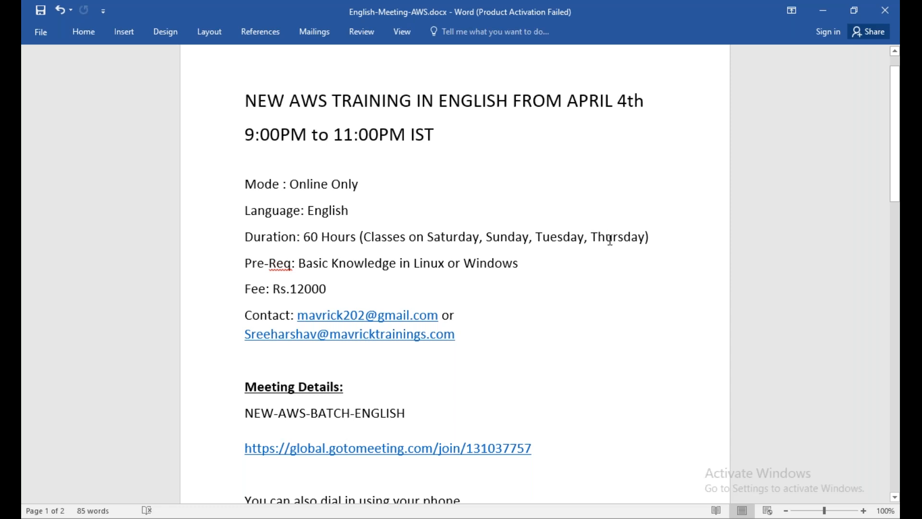
pyautogui.moveTo(560, 255)
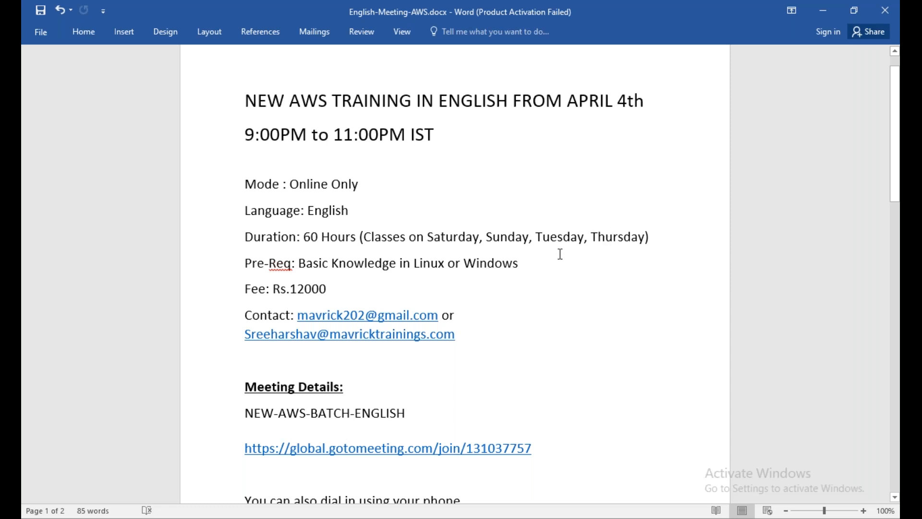
# - Highlight the prerequisite requirement text in the Word announcement, then deselect it
pyautogui.moveTo(298, 263); pyautogui.dragTo(517, 263)
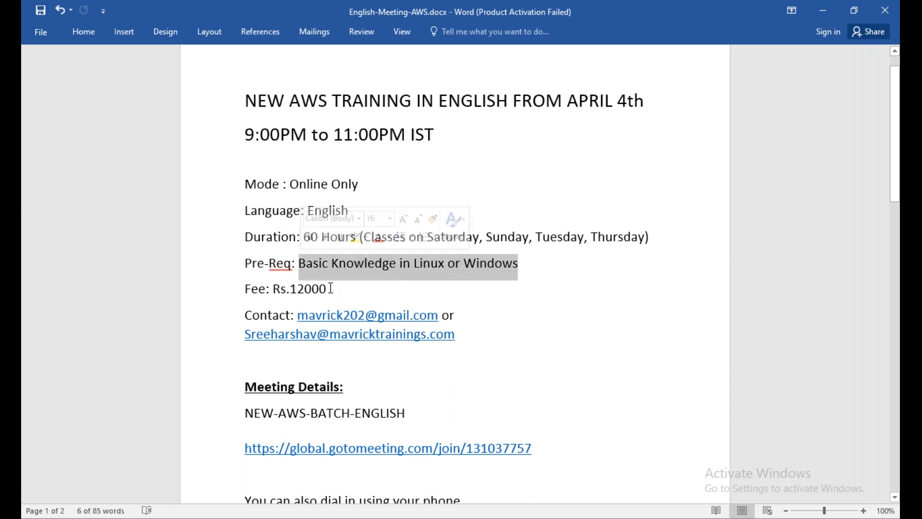
pyautogui.click(477, 341)
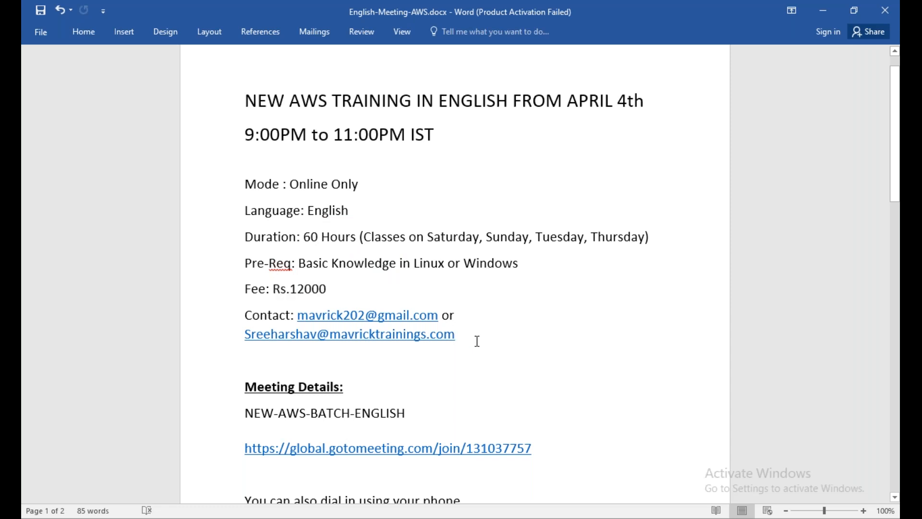
pyautogui.moveTo(865, 508)
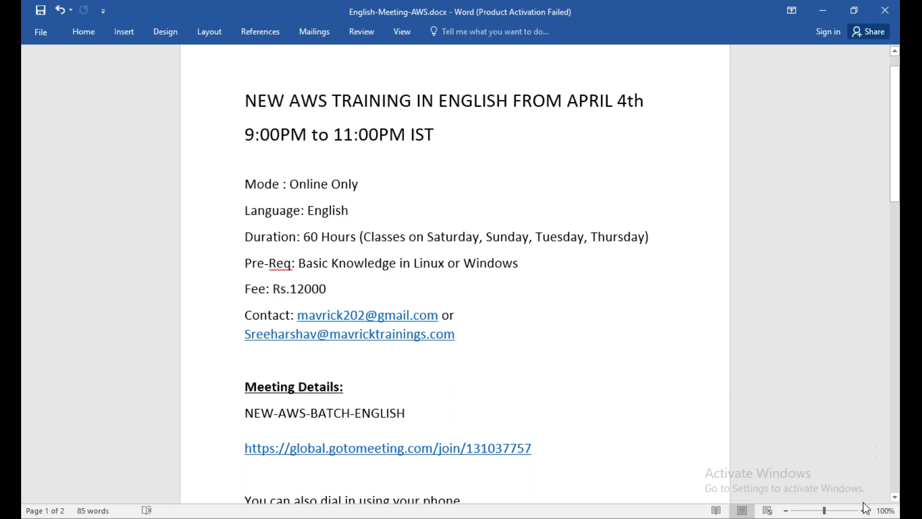